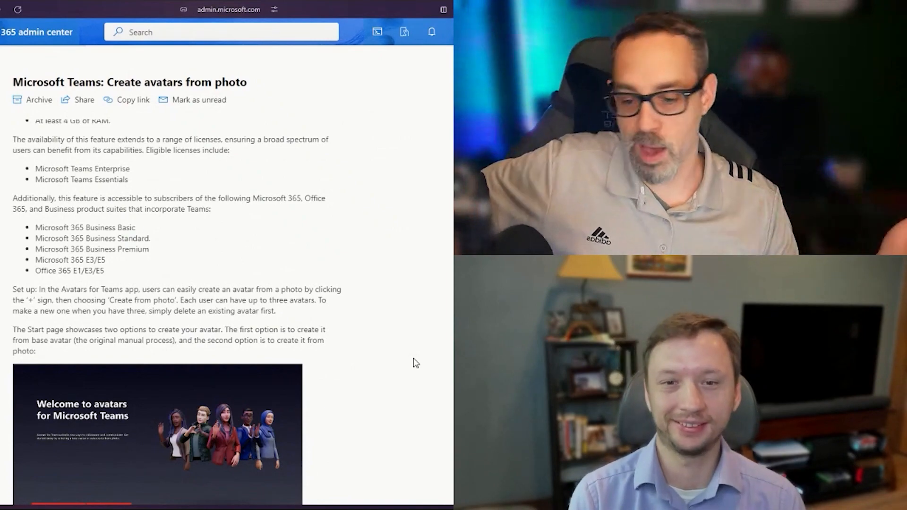
scroll(down, 3)
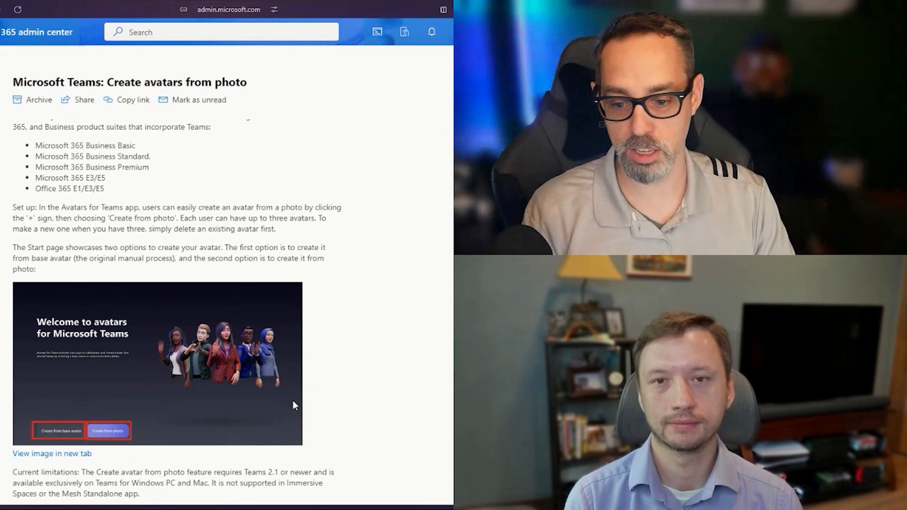
scroll(down, 3)
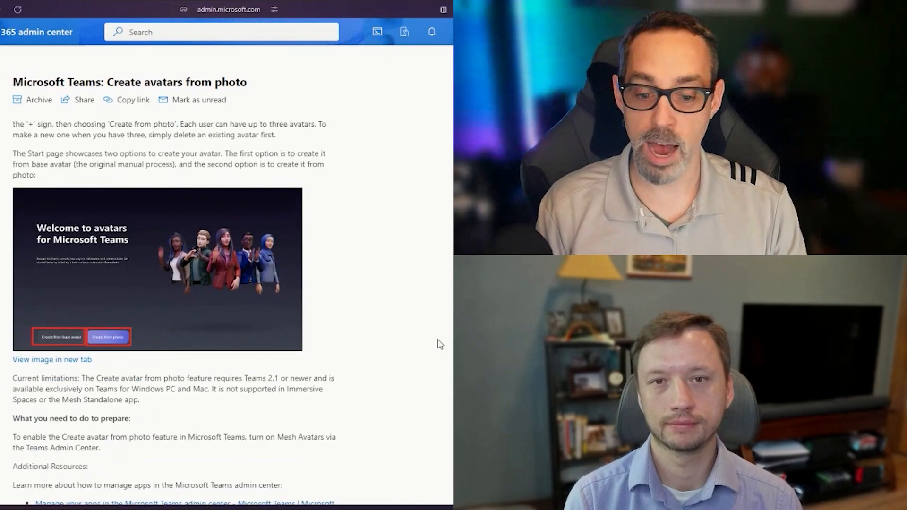
scroll(down, 3)
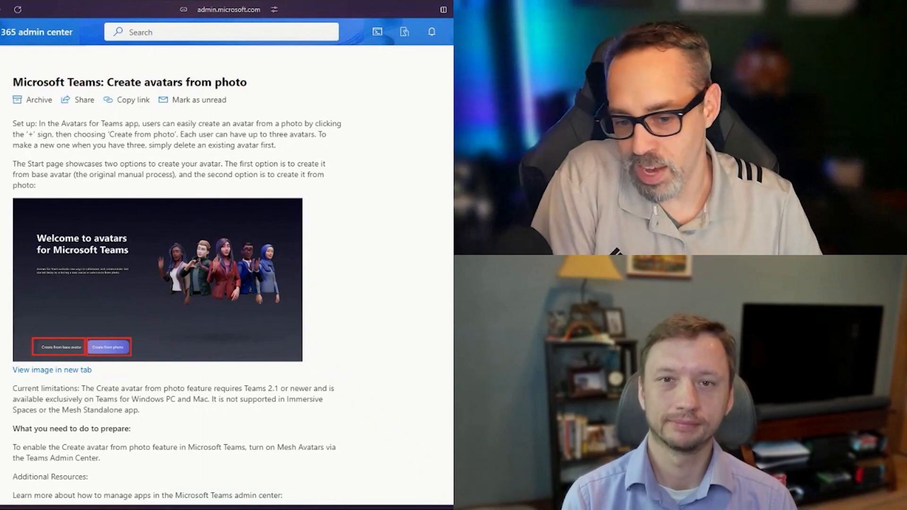
scroll(down, 3)
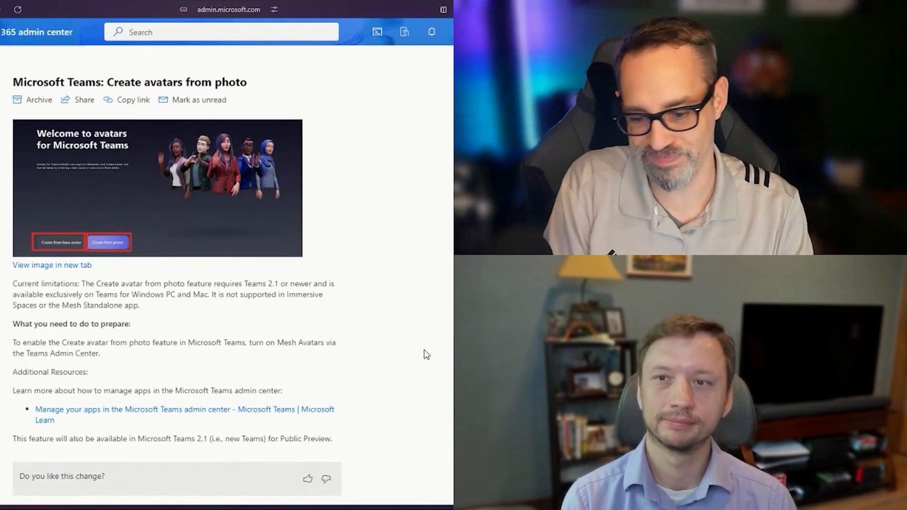